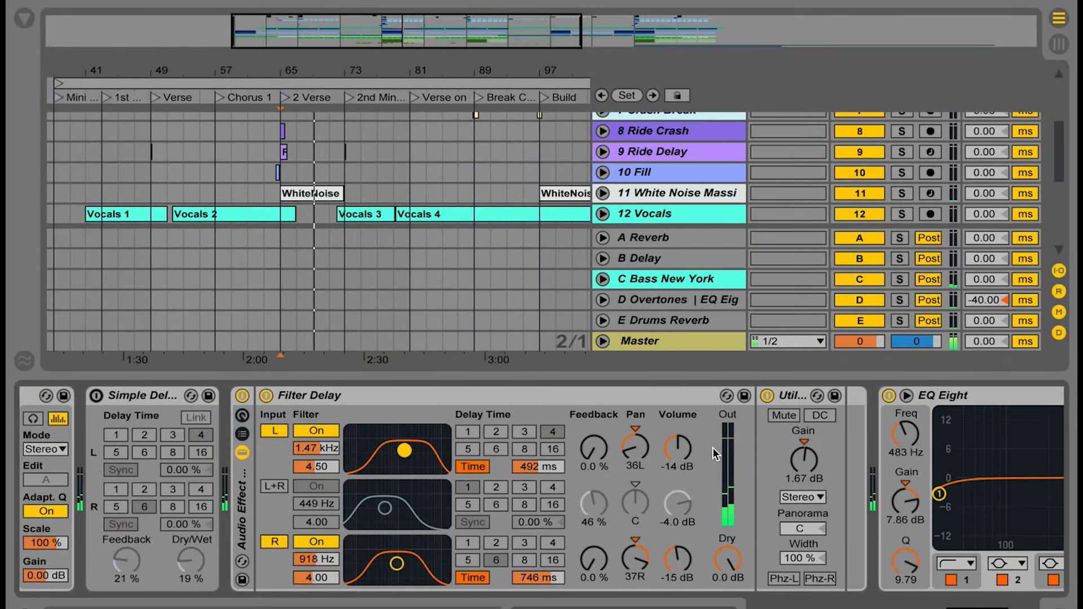
On 14 Bass Group, set the second Glue Compressor to 18% dry/wet and EQ band 3 to -4.9 dB at 873 Hz.
drag(634, 445, 639, 453)
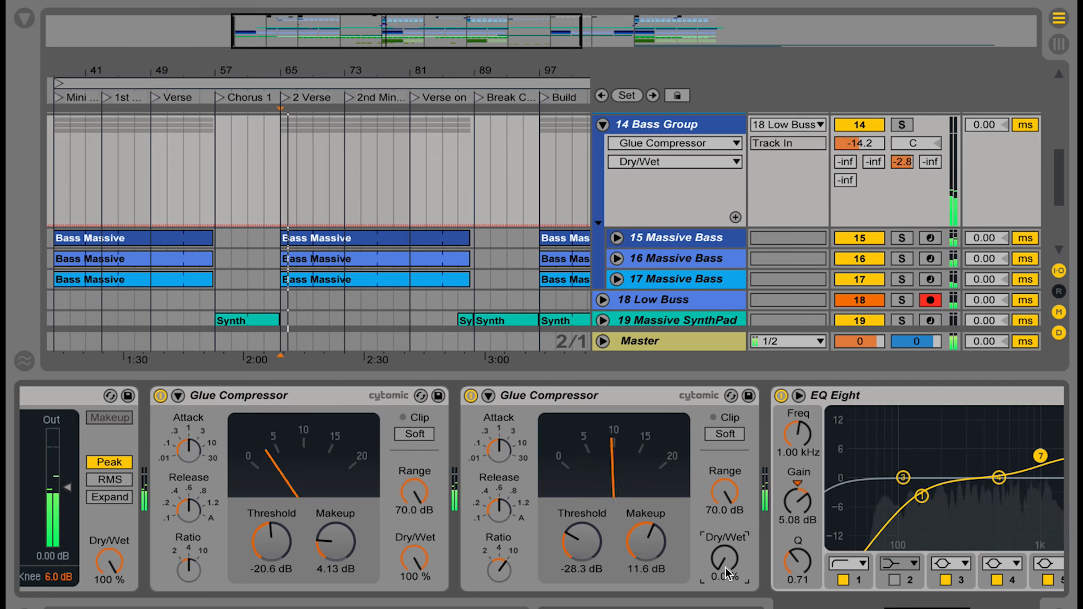
drag(725, 556, 725, 524)
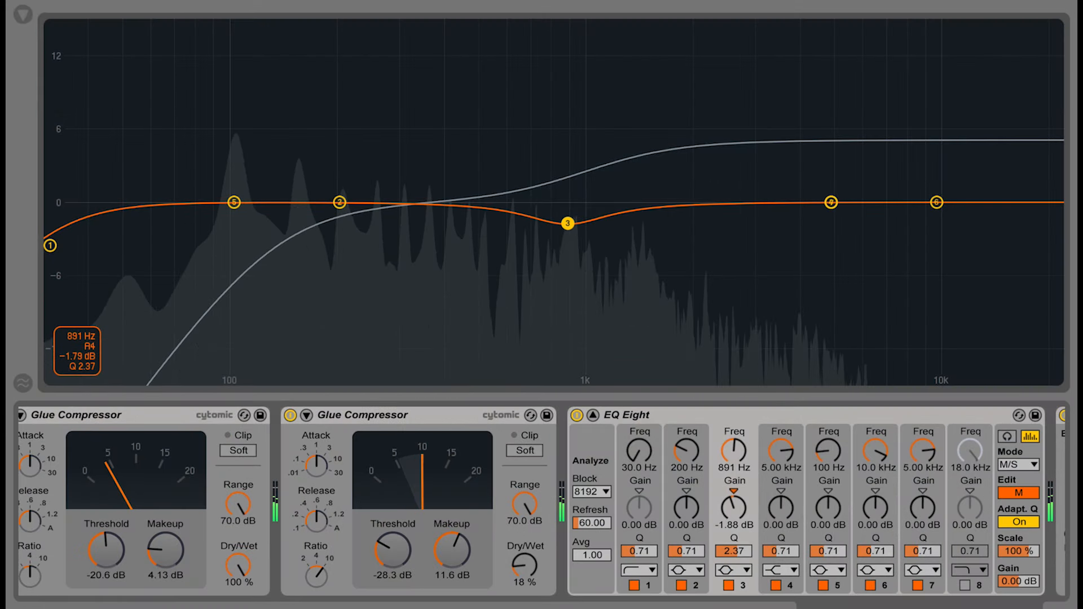
drag(567, 222, 562, 245)
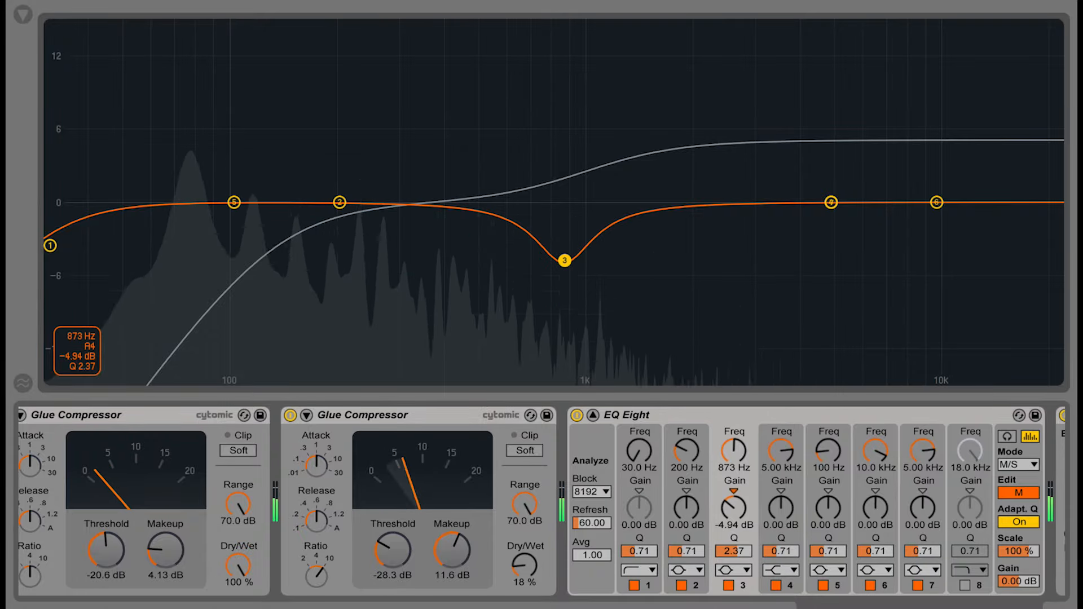